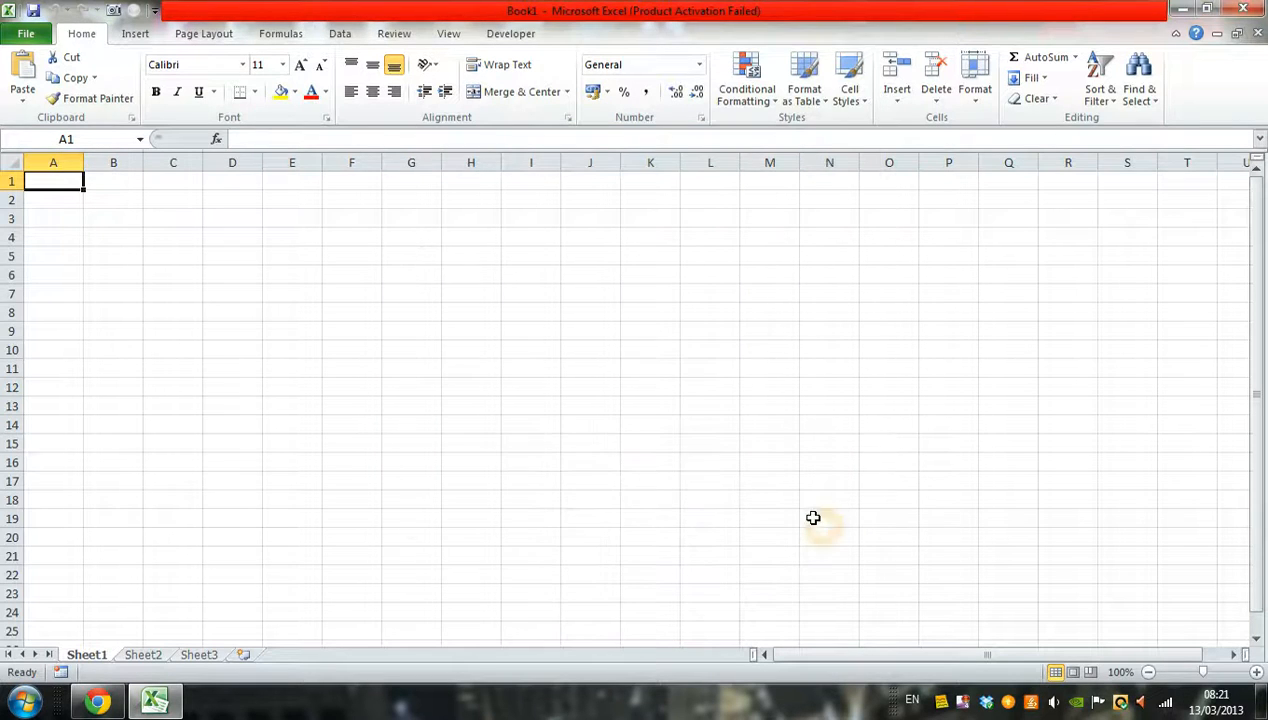
{"action": "mouse_move", "coordinate": [227, 437]}
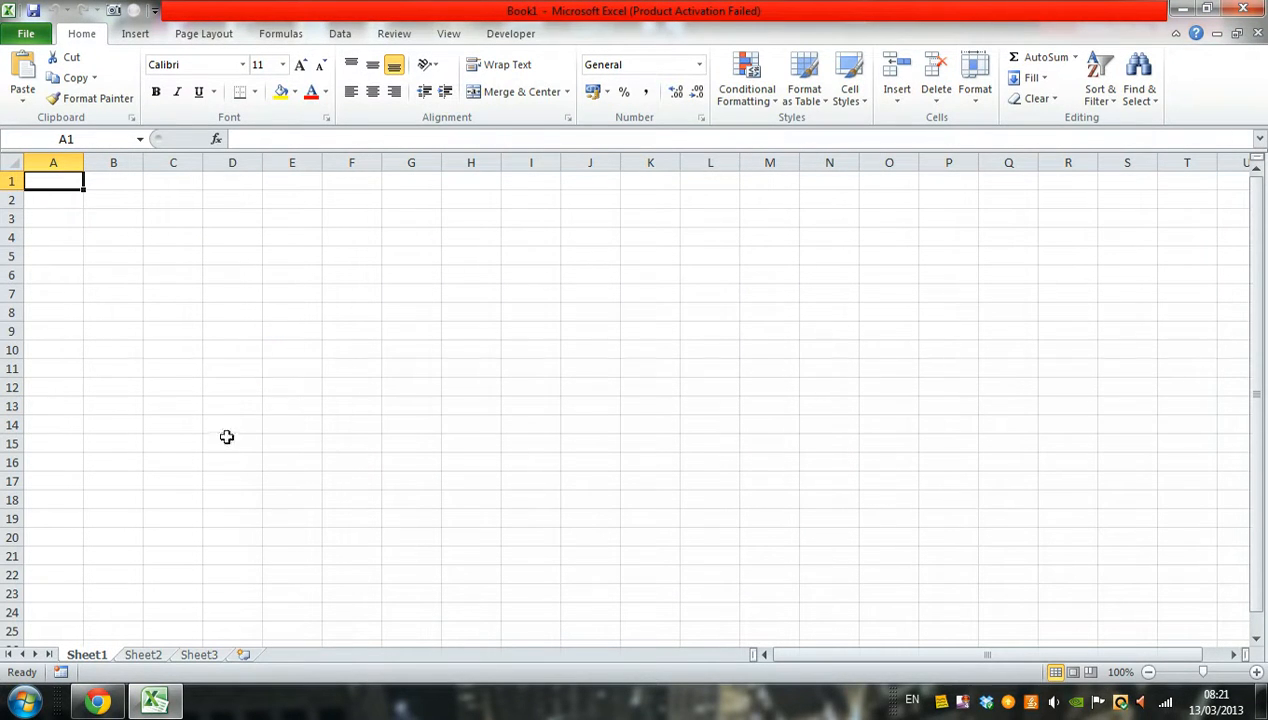
{"action": "mouse_move", "coordinate": [218, 453]}
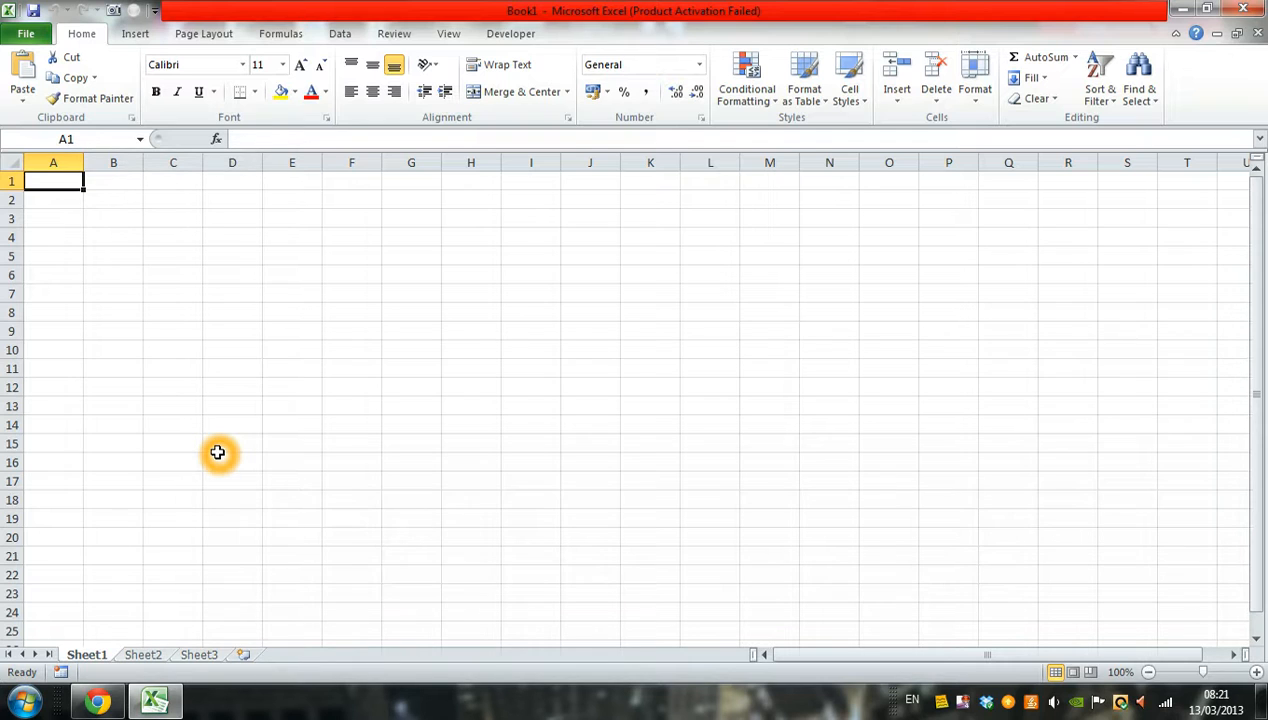
{"action": "mouse_move", "coordinate": [225, 540]}
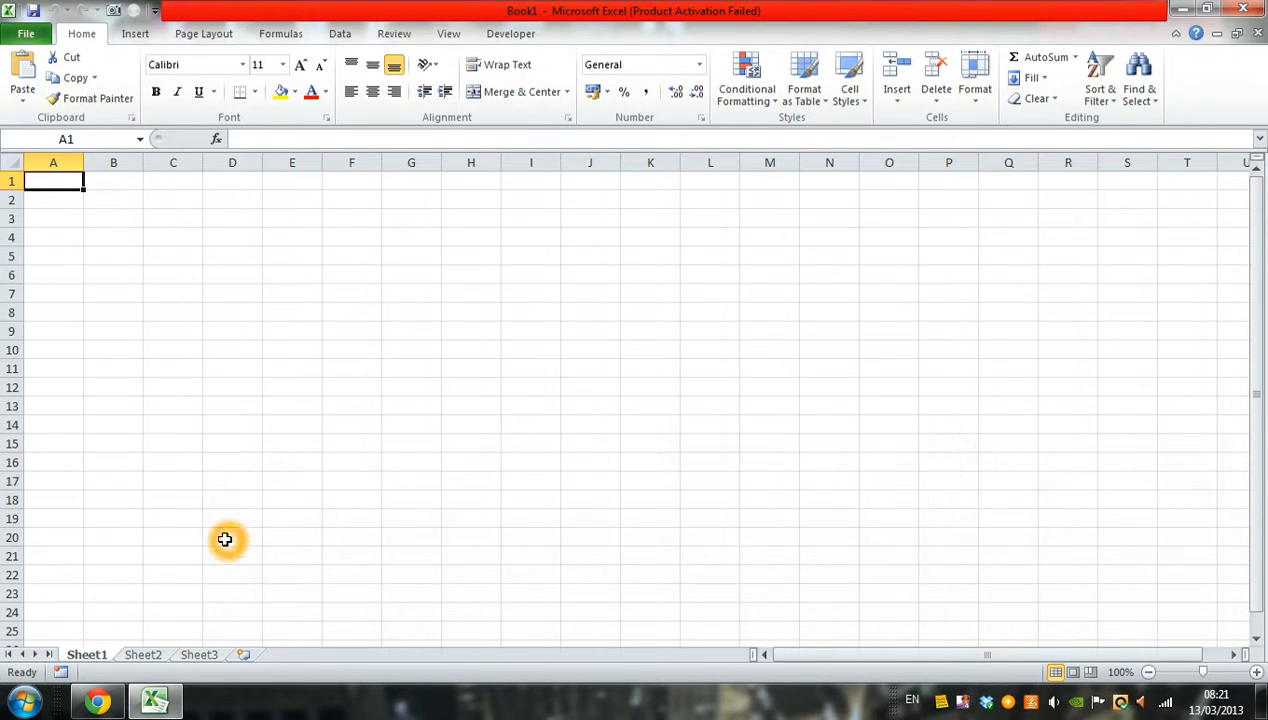
Scroll through the Google Finance page in the browser to preview its tables.
{"action": "left_click", "coordinate": [97, 699]}
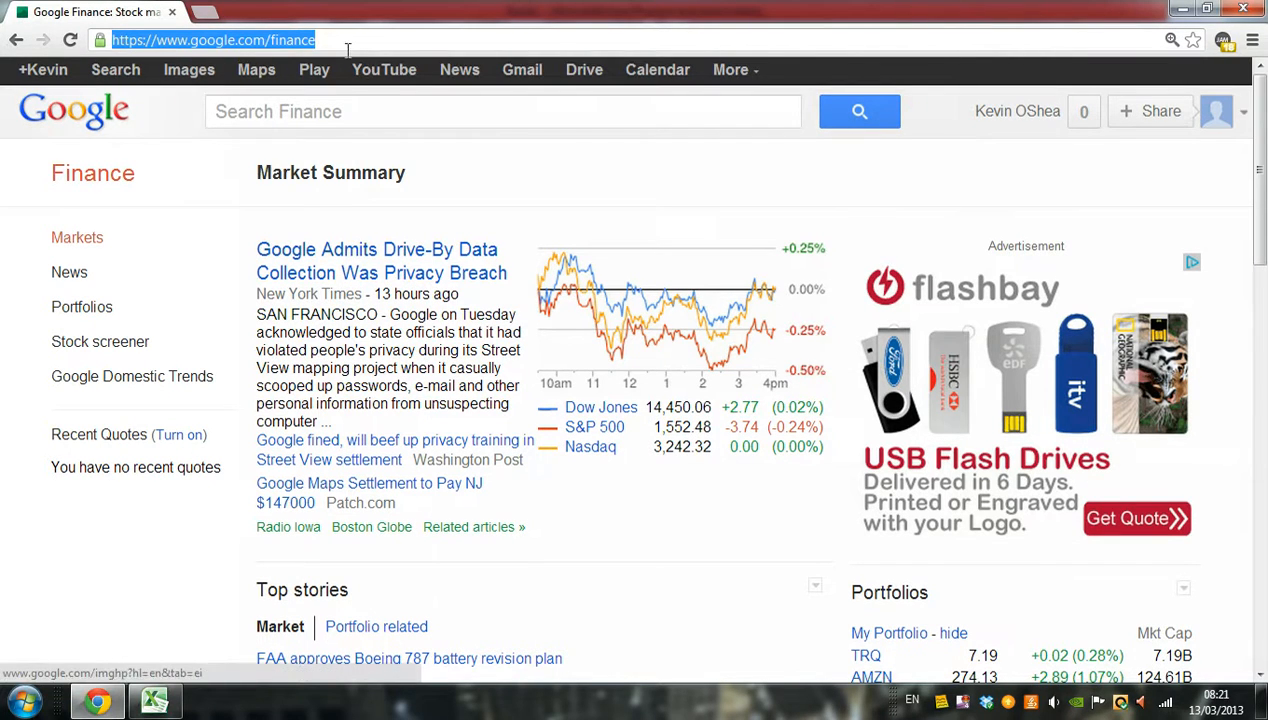
{"action": "scroll", "scroll_direction": "down", "scroll_amount": 3}
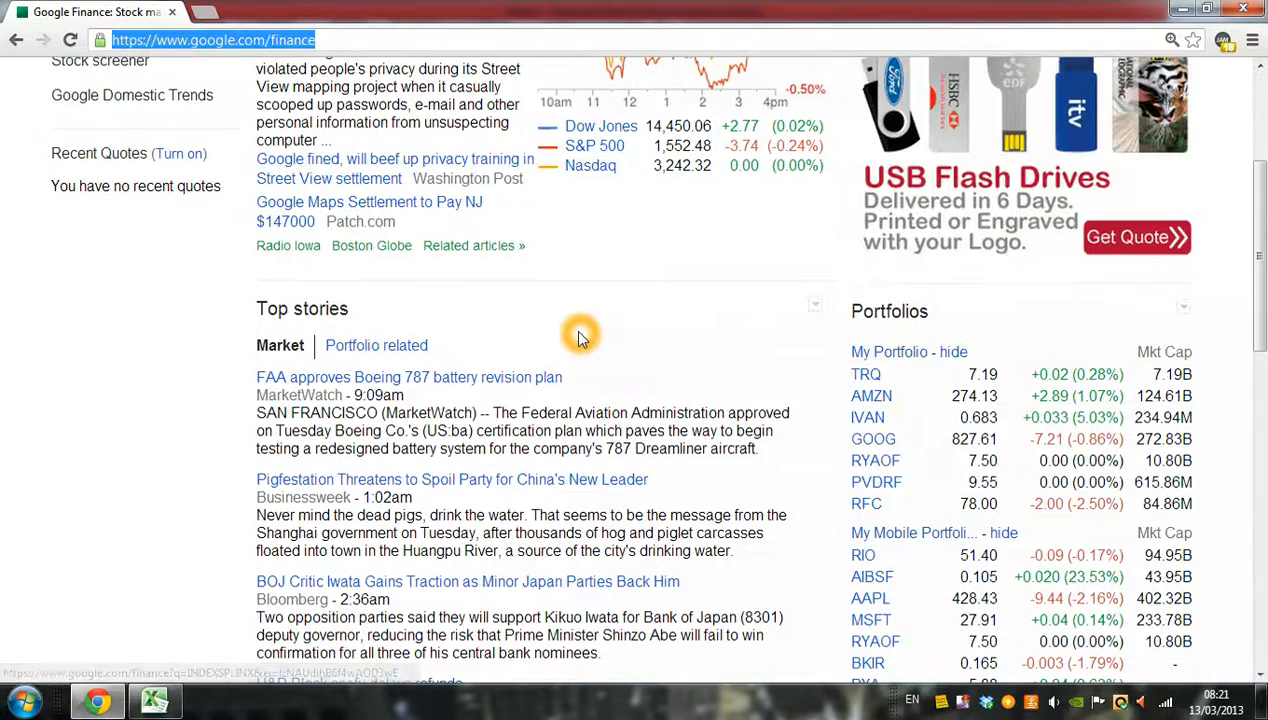
{"action": "mouse_move", "coordinate": [730, 348]}
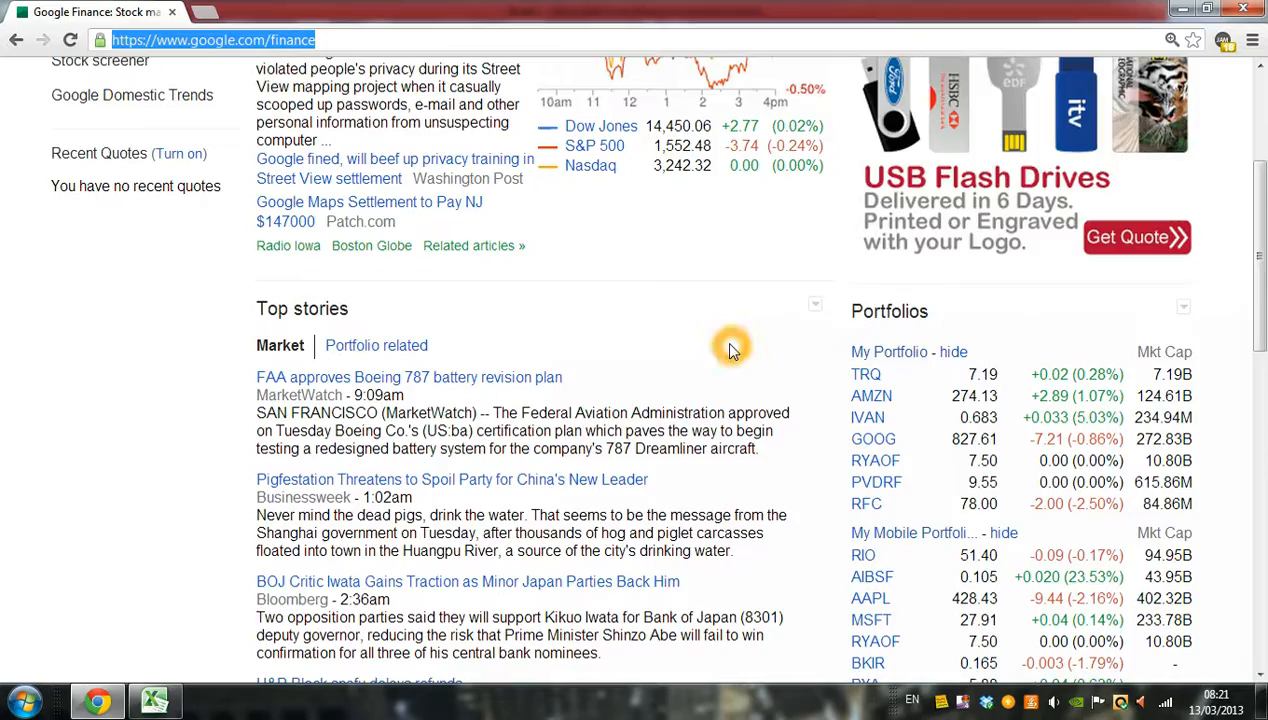
{"action": "scroll", "scroll_direction": "down", "scroll_amount": 3}
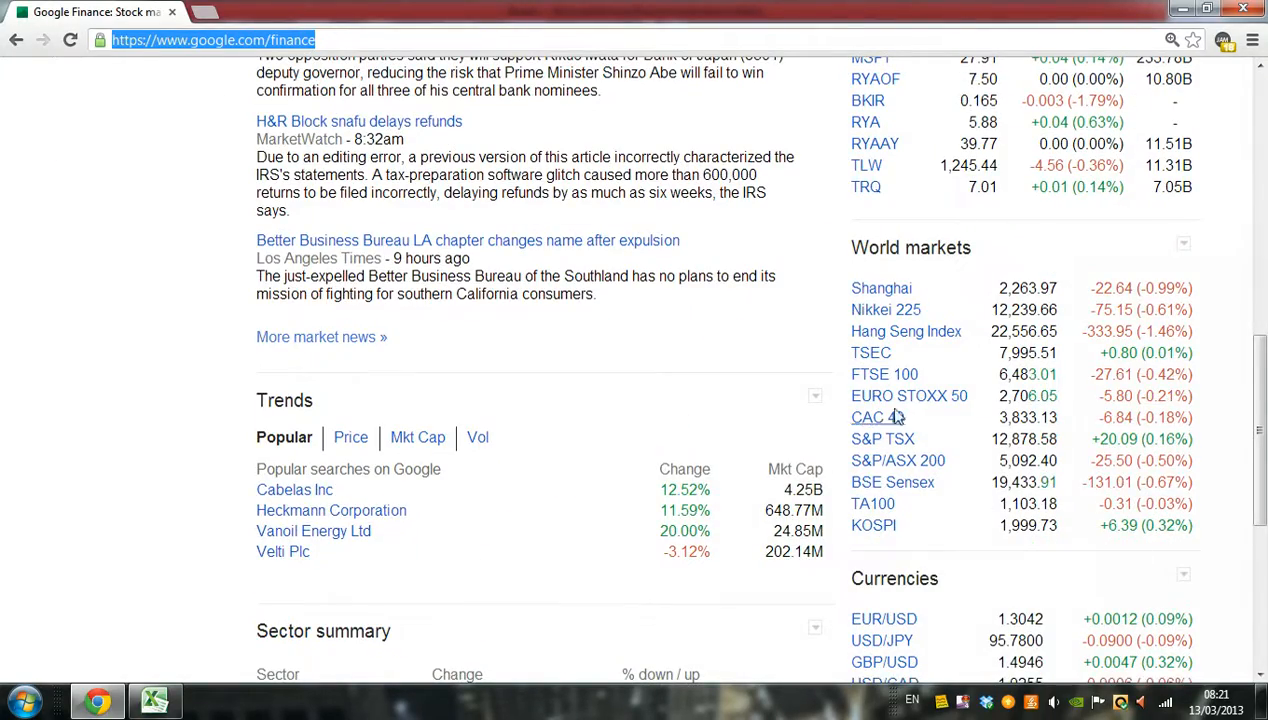
{"action": "scroll", "scroll_direction": "up", "scroll_amount": 3}
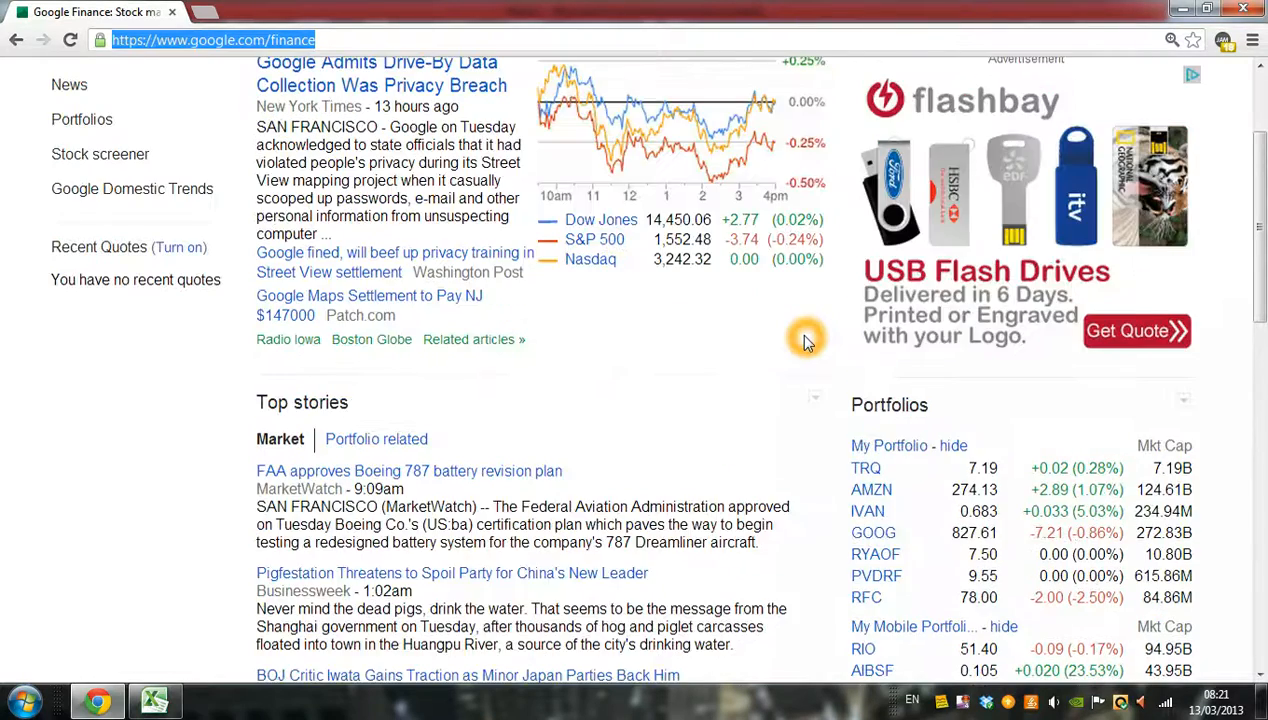
{"action": "scroll", "scroll_direction": "up", "scroll_amount": 3}
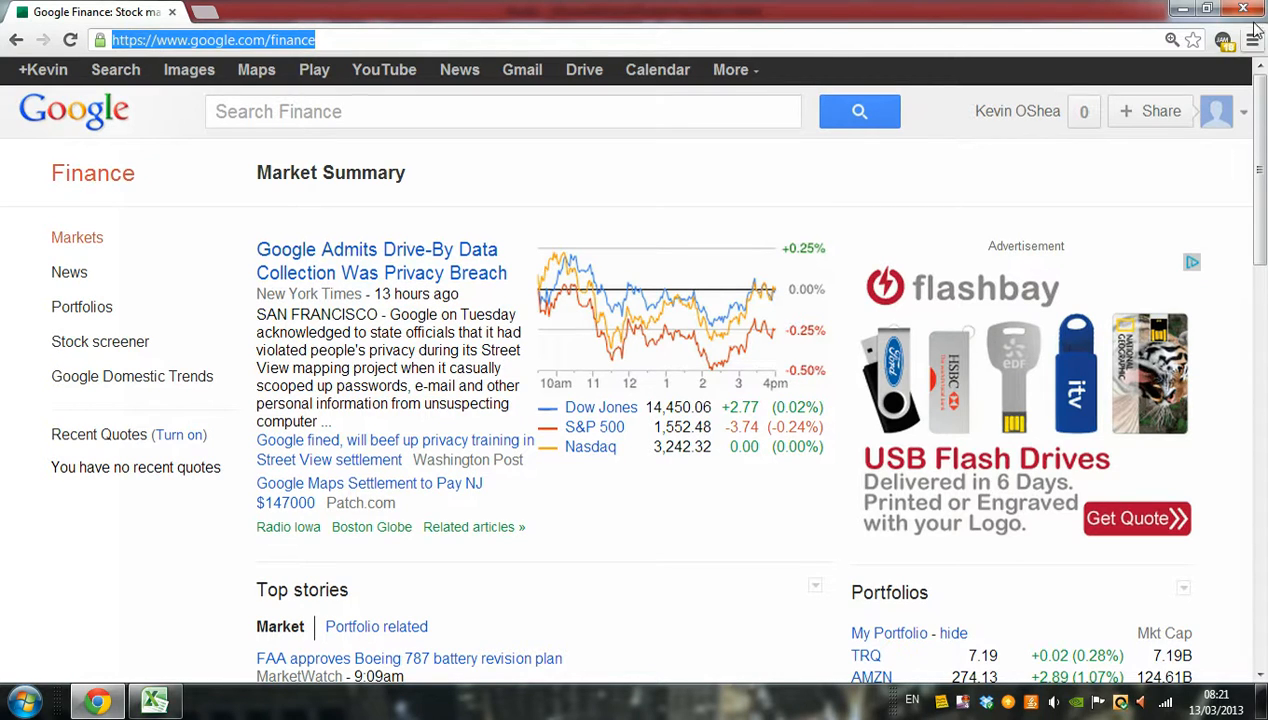
Back in the workbook, start a New Web Query from Data > From Web.
{"action": "left_click", "coordinate": [154, 699]}
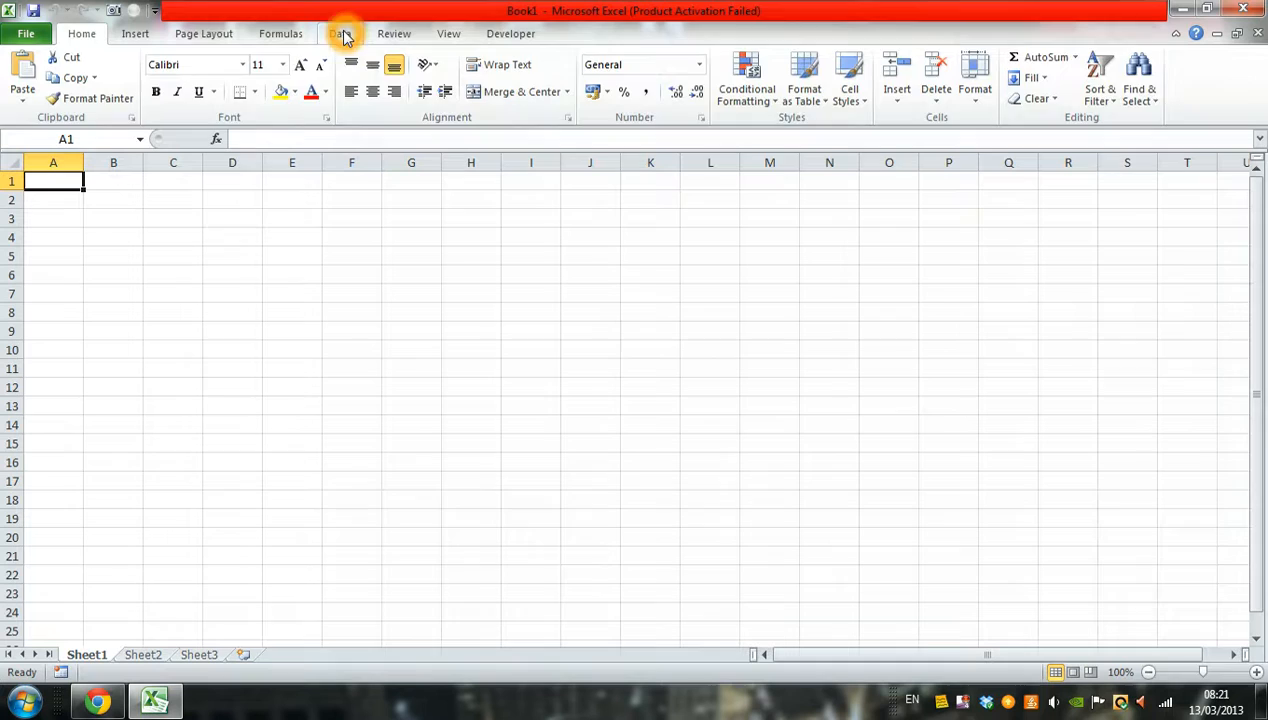
{"action": "left_click", "coordinate": [343, 33]}
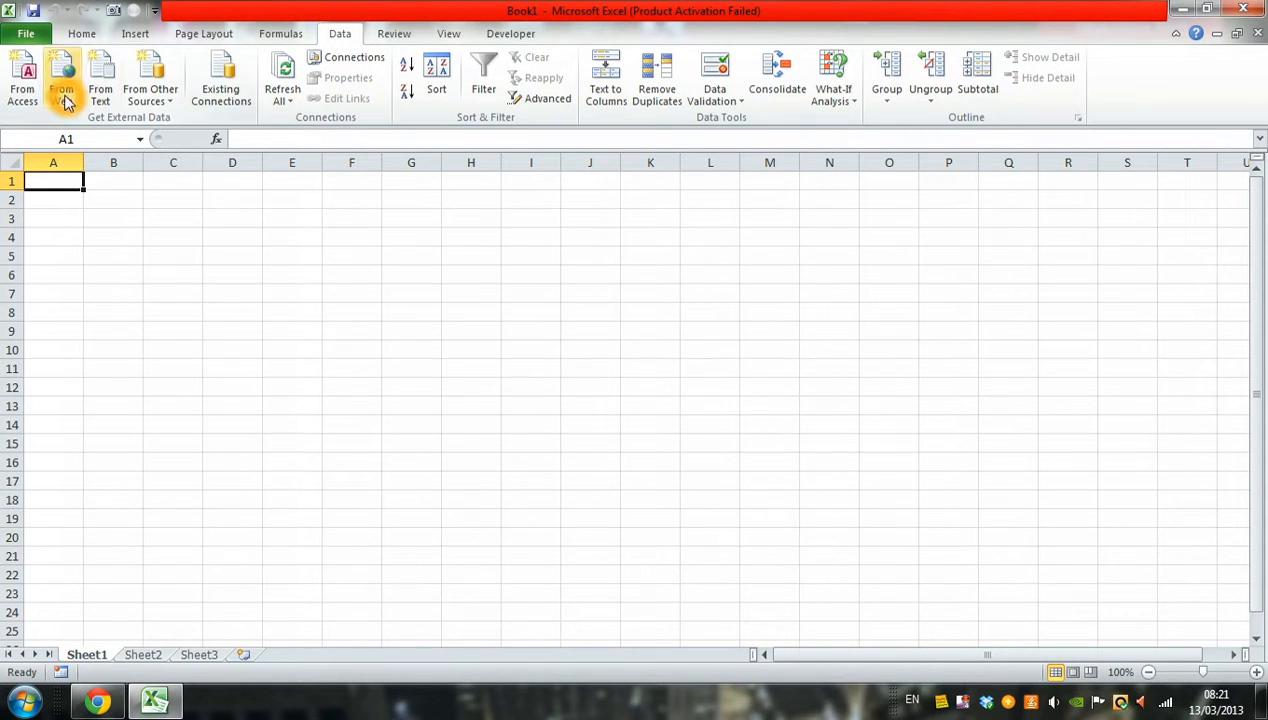
{"action": "left_click", "coordinate": [61, 80]}
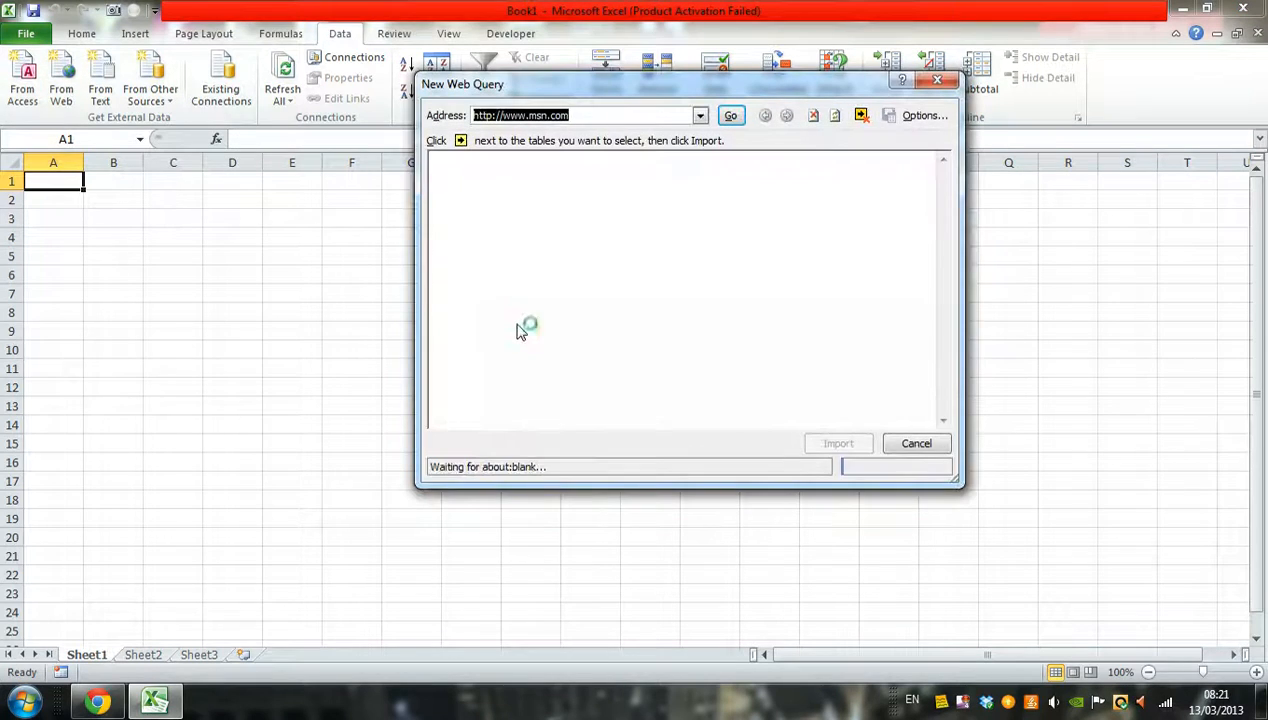
{"action": "left_click", "coordinate": [730, 115]}
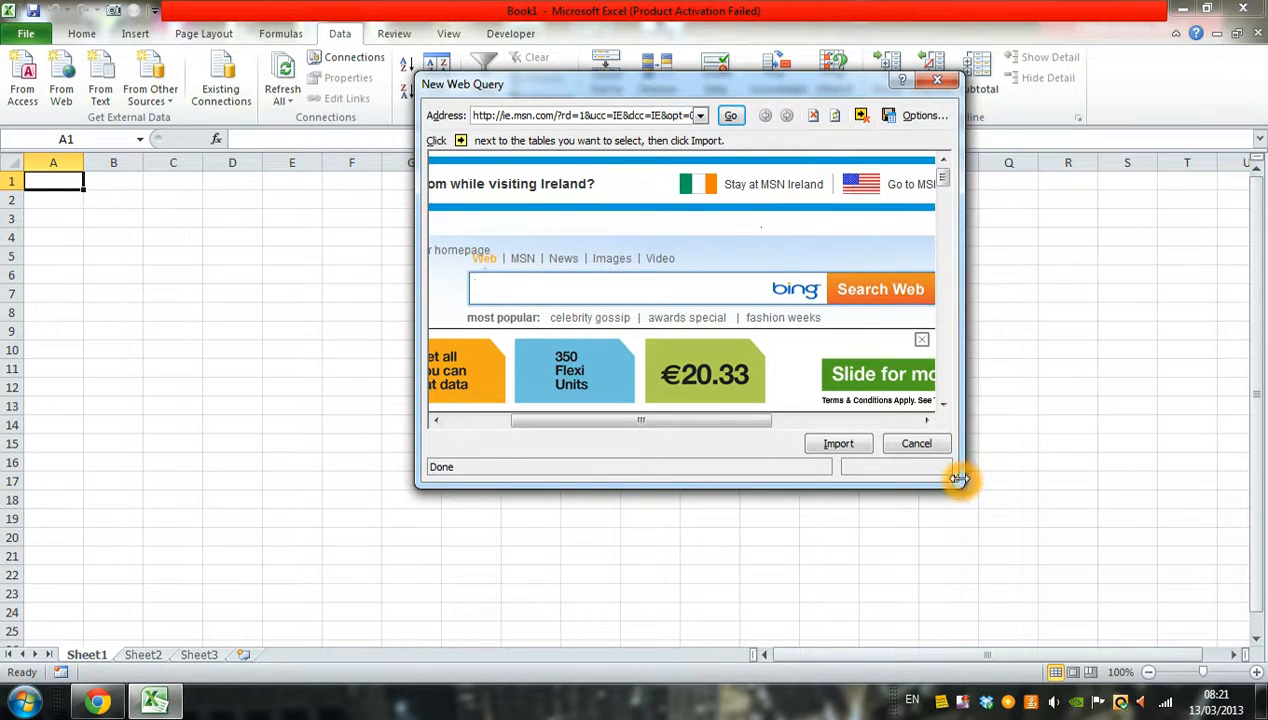
{"action": "left_click_drag", "start_coordinate": [958, 479], "coordinate": [1240, 560]}
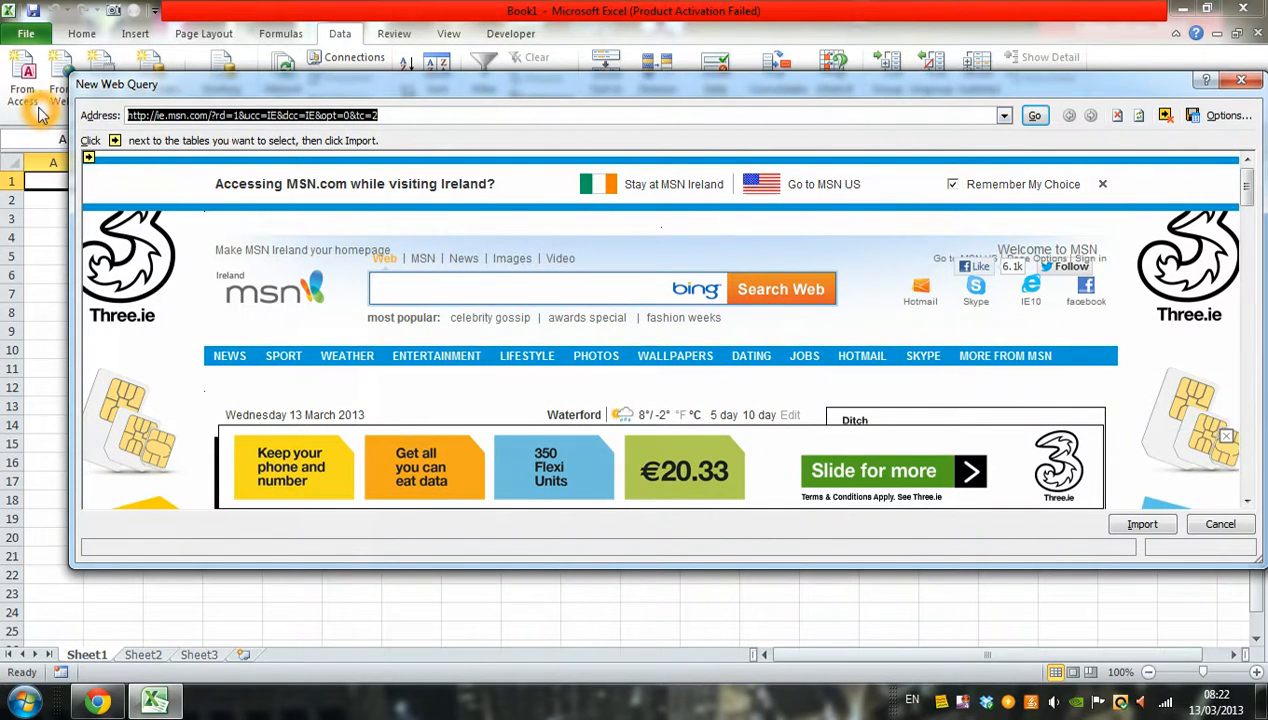
{"action": "left_click", "coordinate": [1034, 115]}
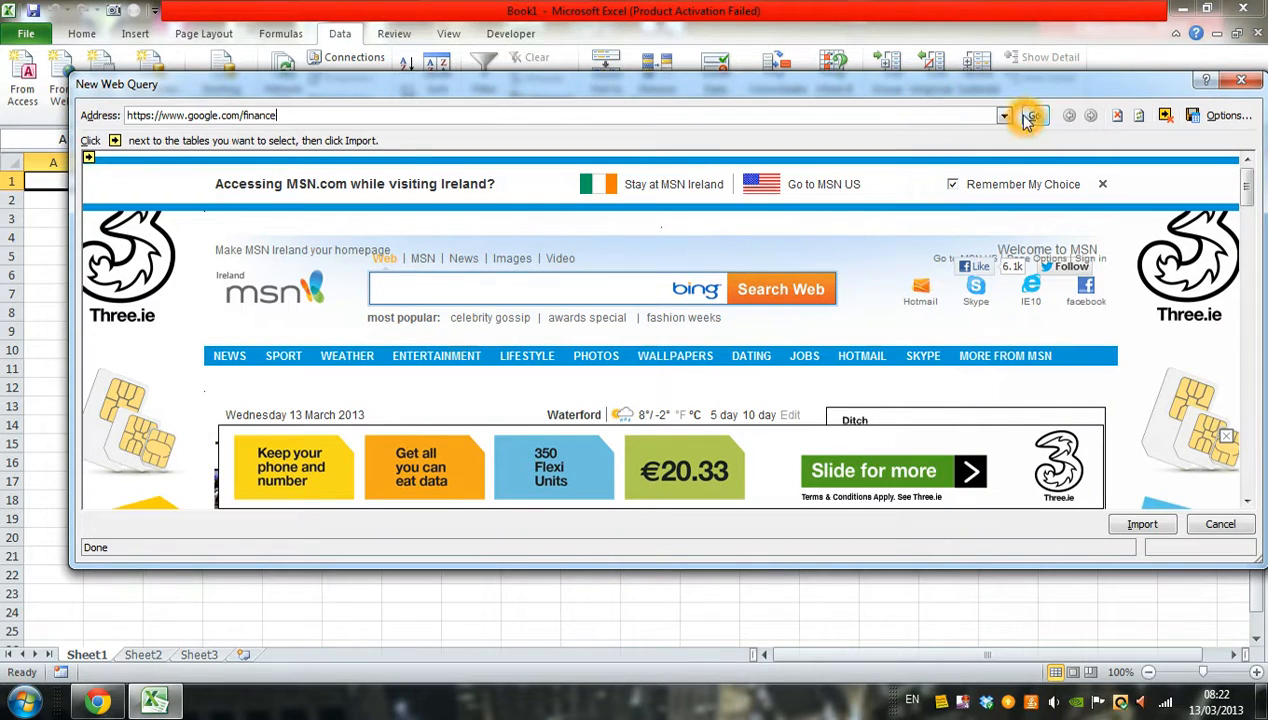
{"action": "left_click", "coordinate": [1035, 115]}
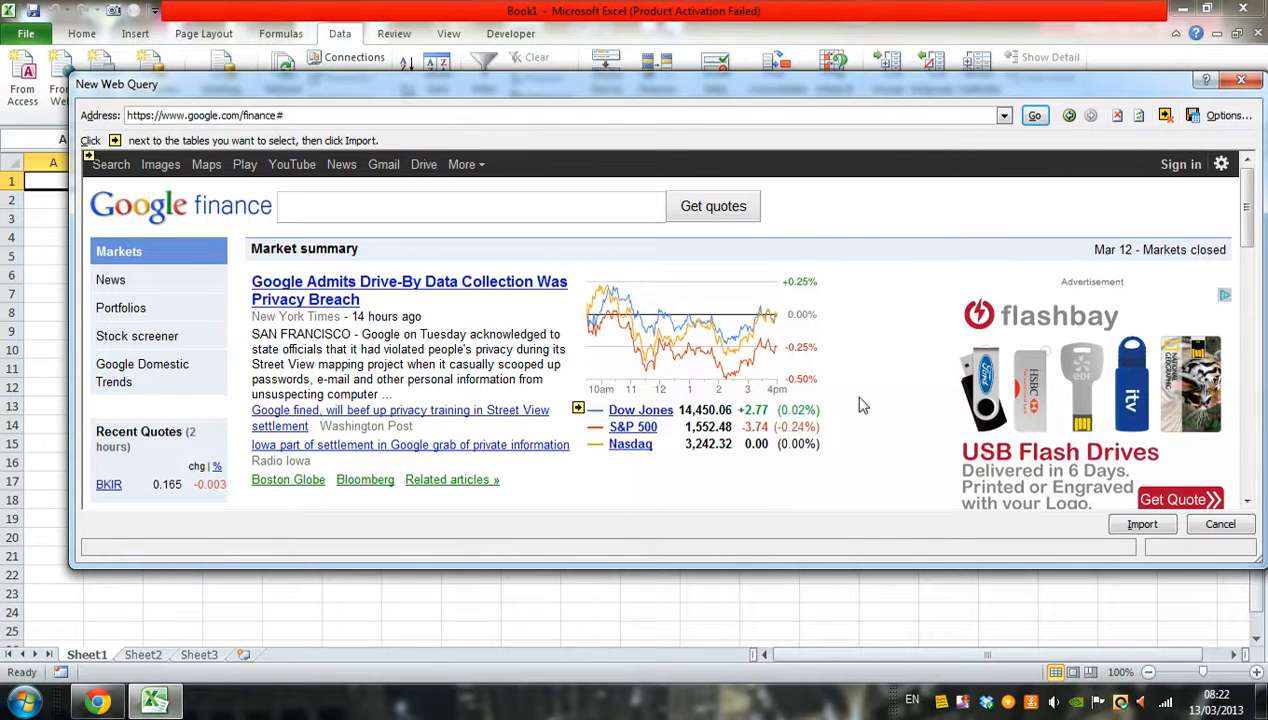
Mark the Dow Jones, World markets and Currencies tables and import them.
{"action": "left_click", "coordinate": [577, 409]}
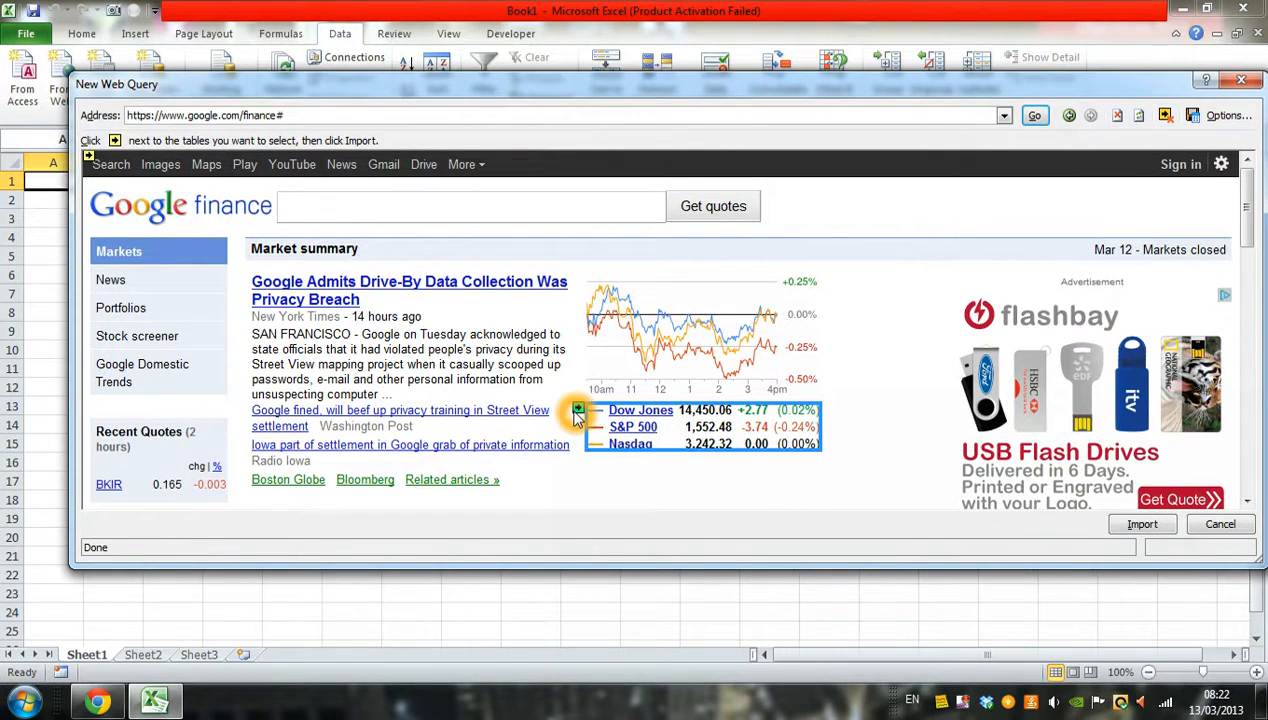
{"action": "scroll", "scroll_direction": "down", "scroll_amount": 3}
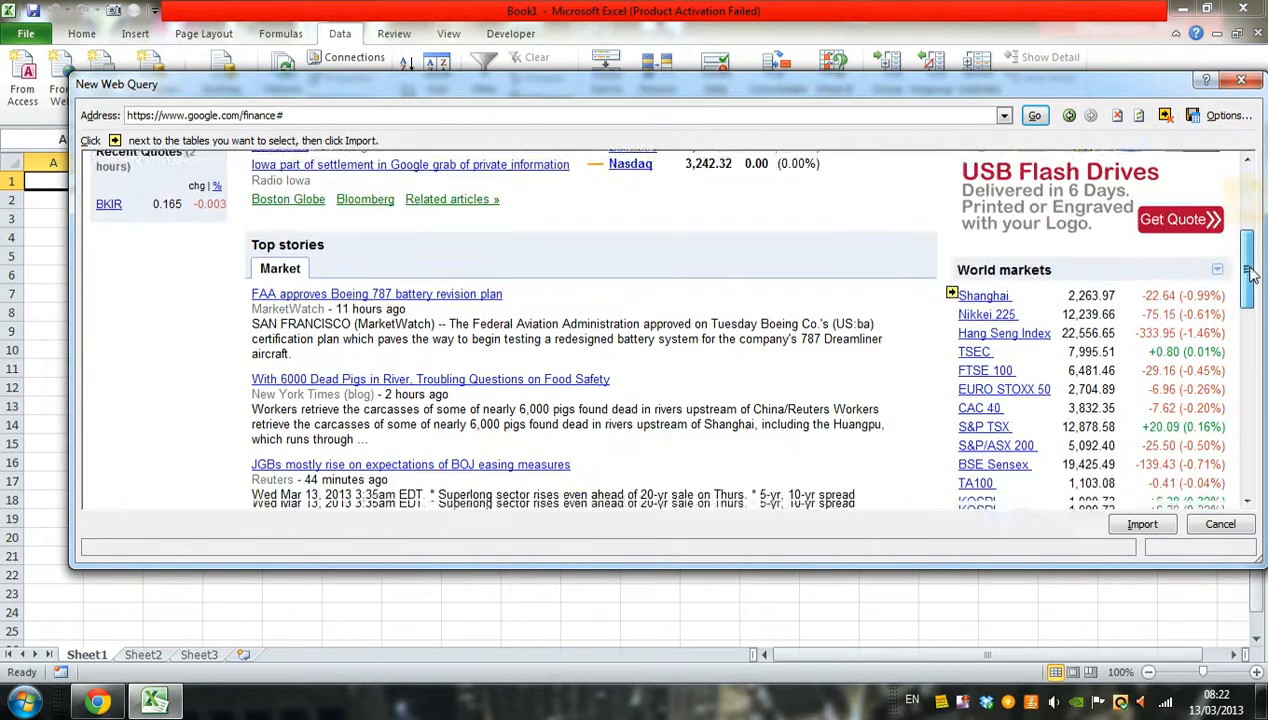
{"action": "scroll", "scroll_direction": "down", "scroll_amount": 3}
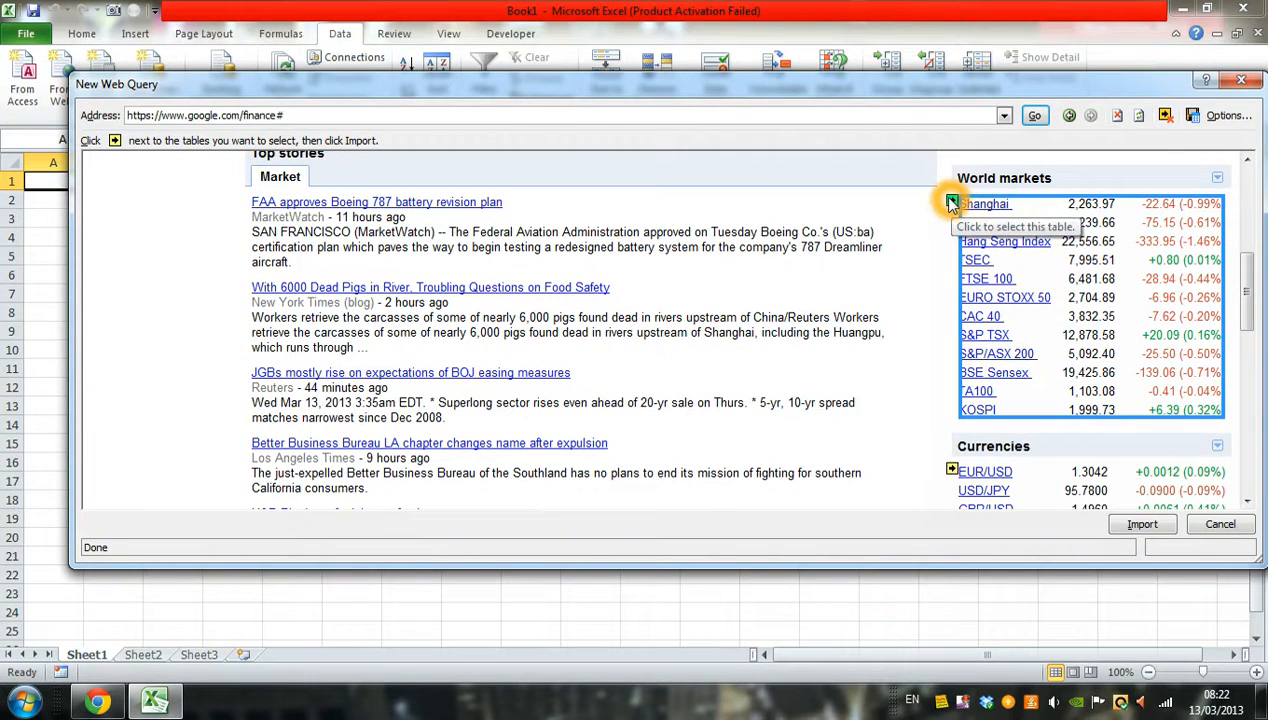
{"action": "left_click", "coordinate": [951, 203]}
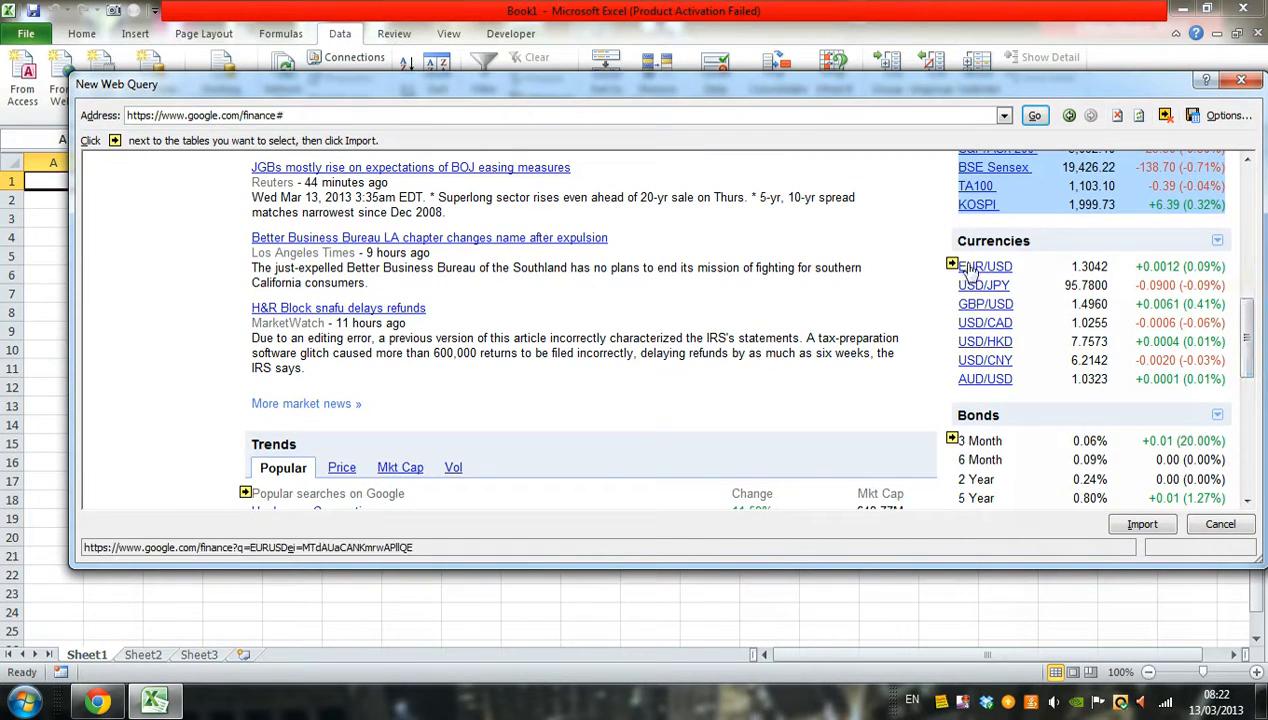
{"action": "left_click", "coordinate": [951, 265]}
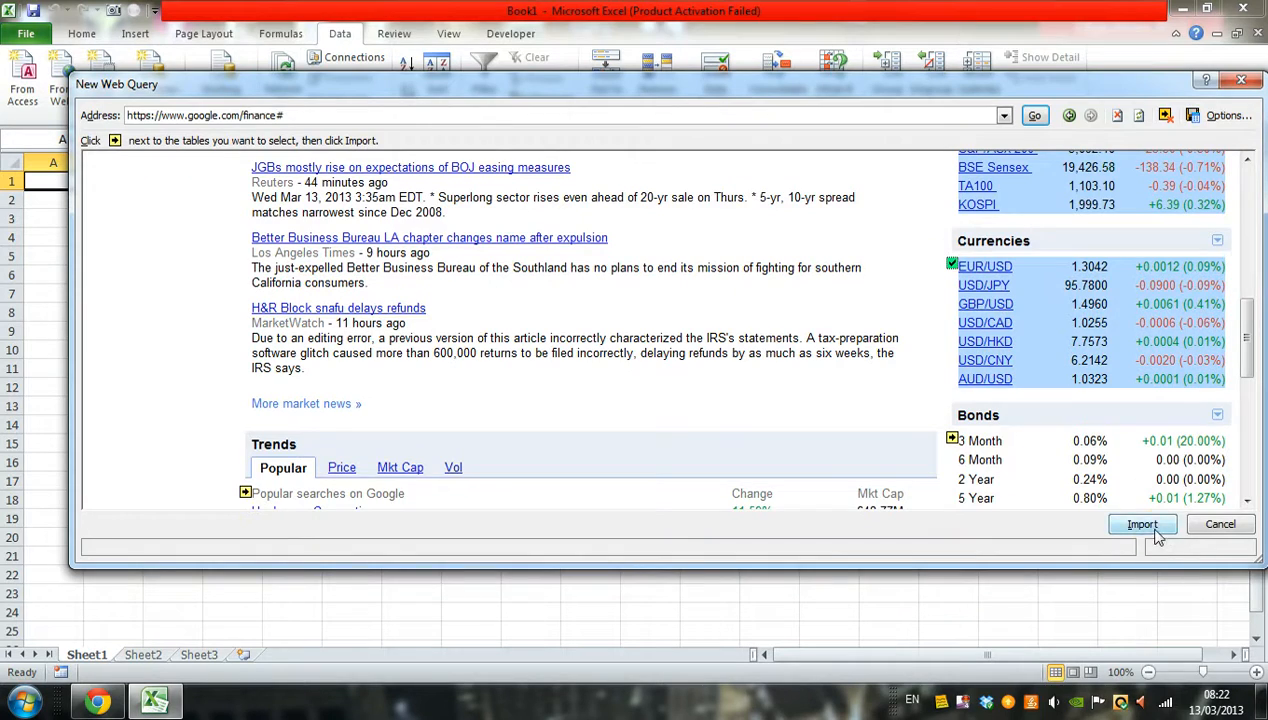
{"action": "left_click", "coordinate": [1142, 524]}
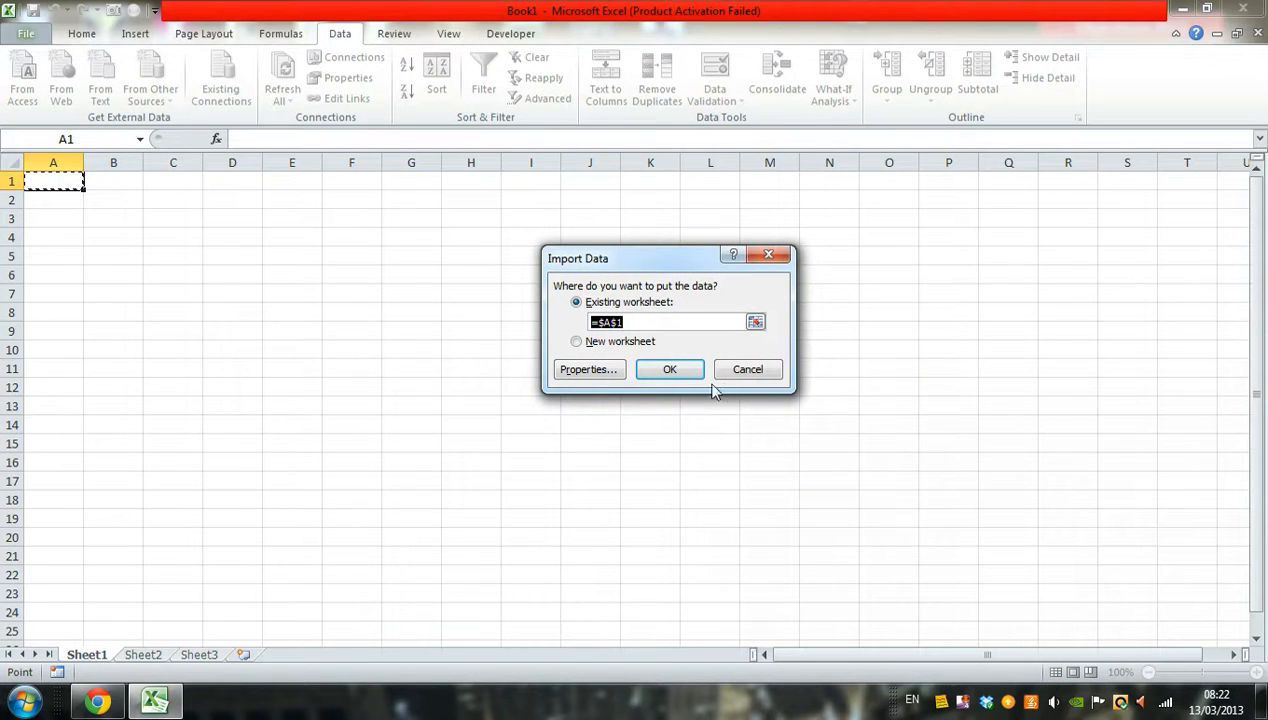
Confirm placing the imported data in the existing worksheet at $A$1.
{"action": "left_click", "coordinate": [669, 369]}
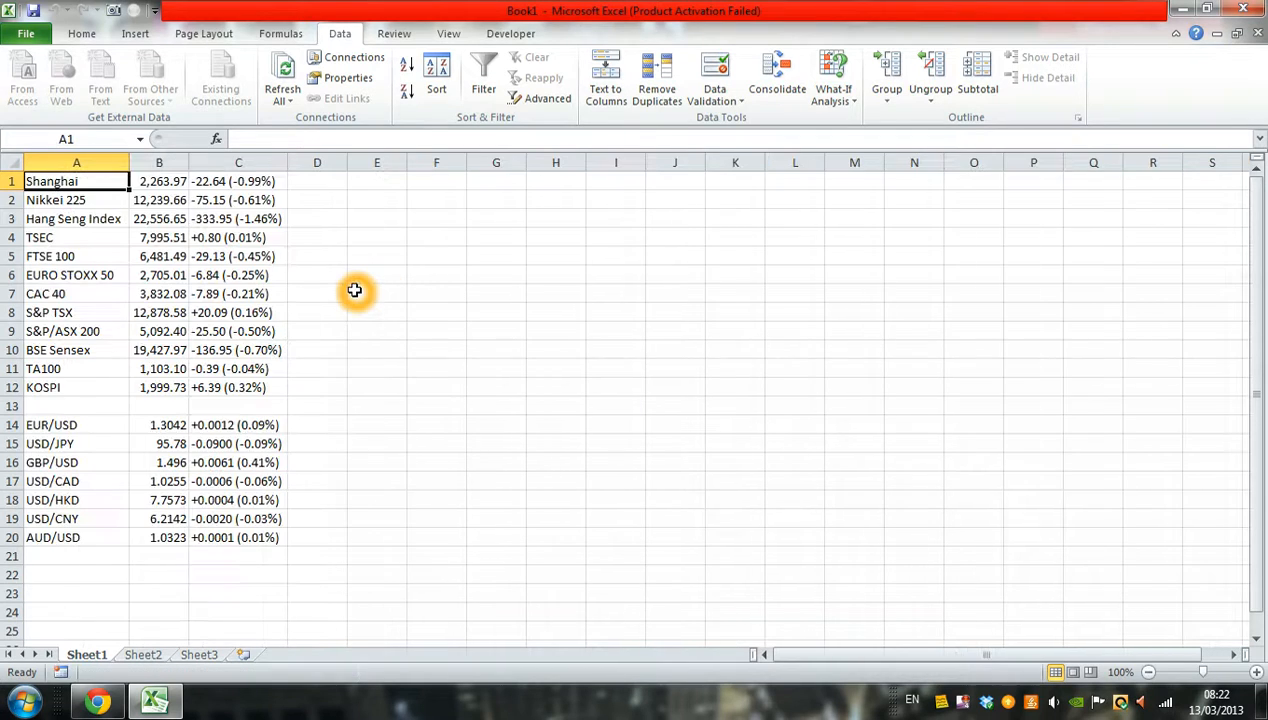
{"action": "mouse_move", "coordinate": [100, 456]}
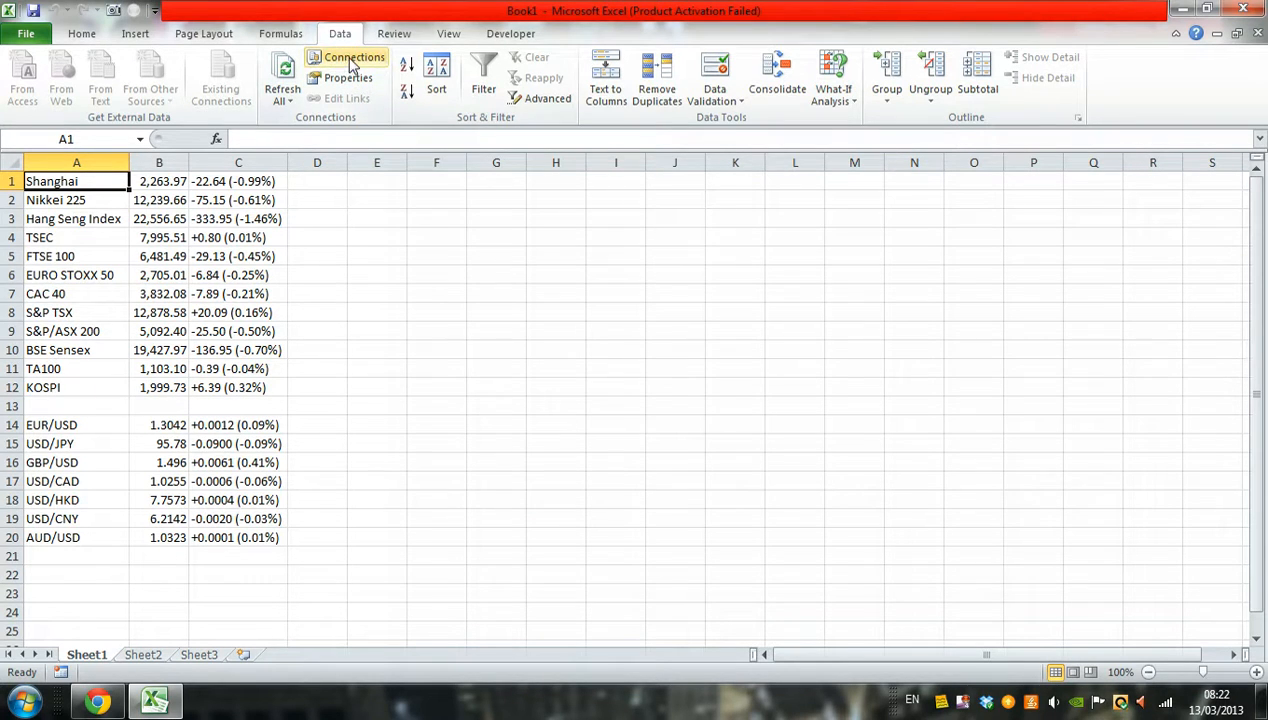
Set the web query connection to refresh every minute and close Workbook Connections.
{"action": "left_click", "coordinate": [353, 57]}
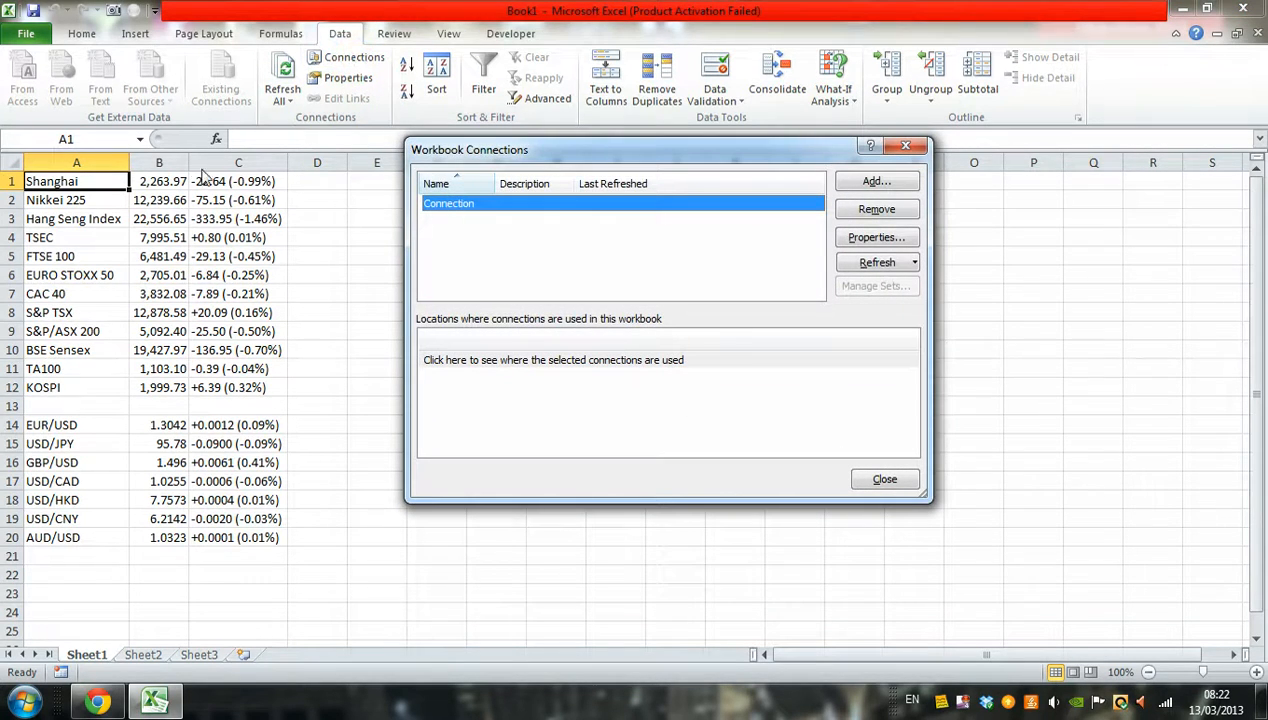
{"action": "mouse_move", "coordinate": [468, 203]}
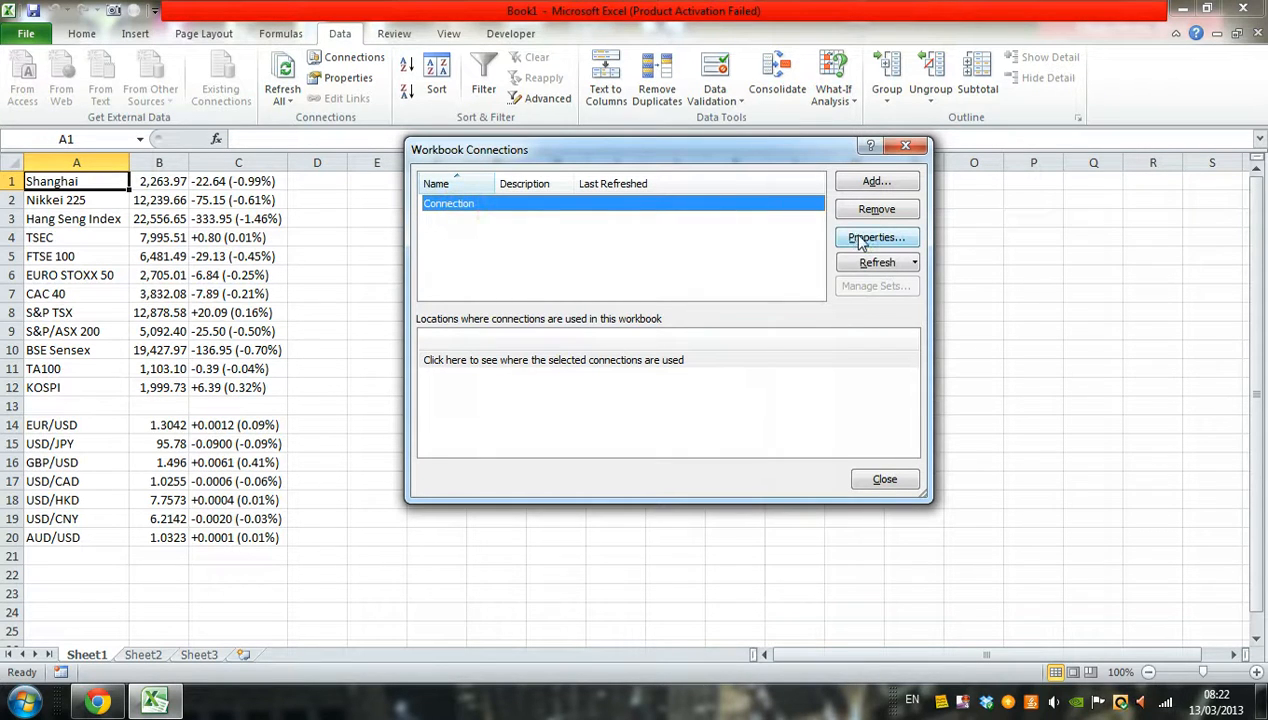
{"action": "left_click", "coordinate": [875, 237]}
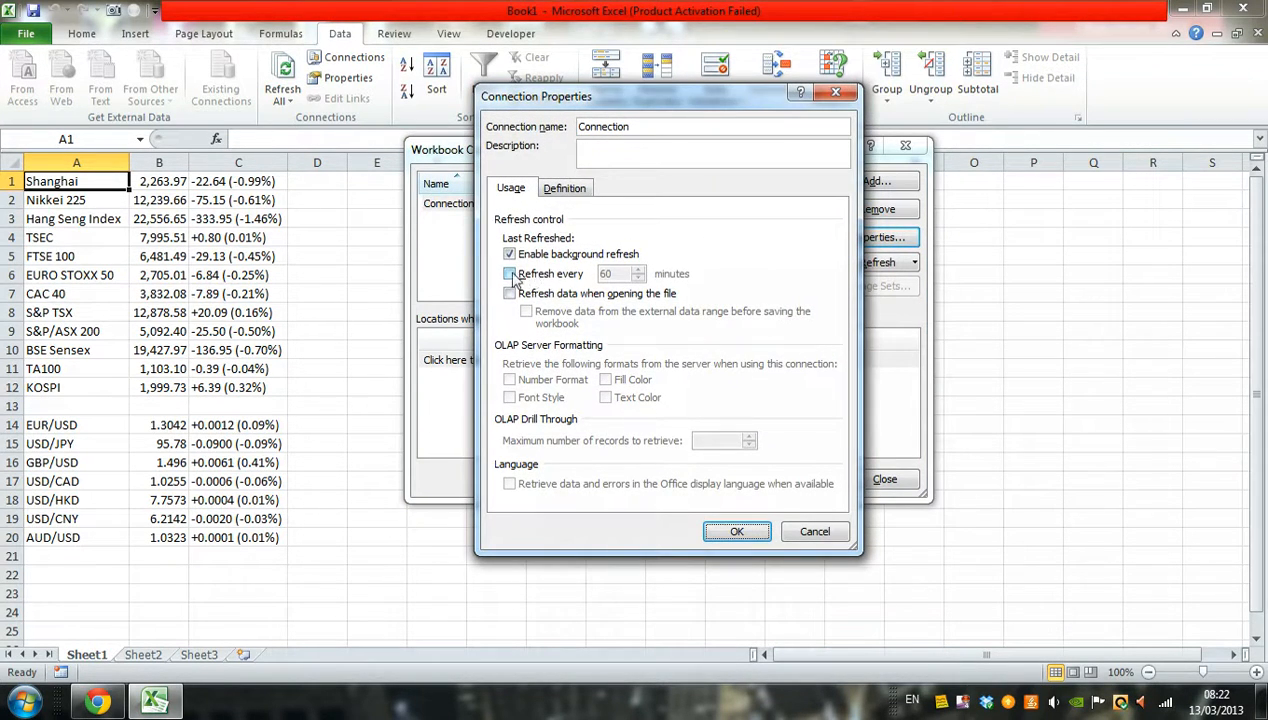
{"action": "left_click", "coordinate": [509, 274]}
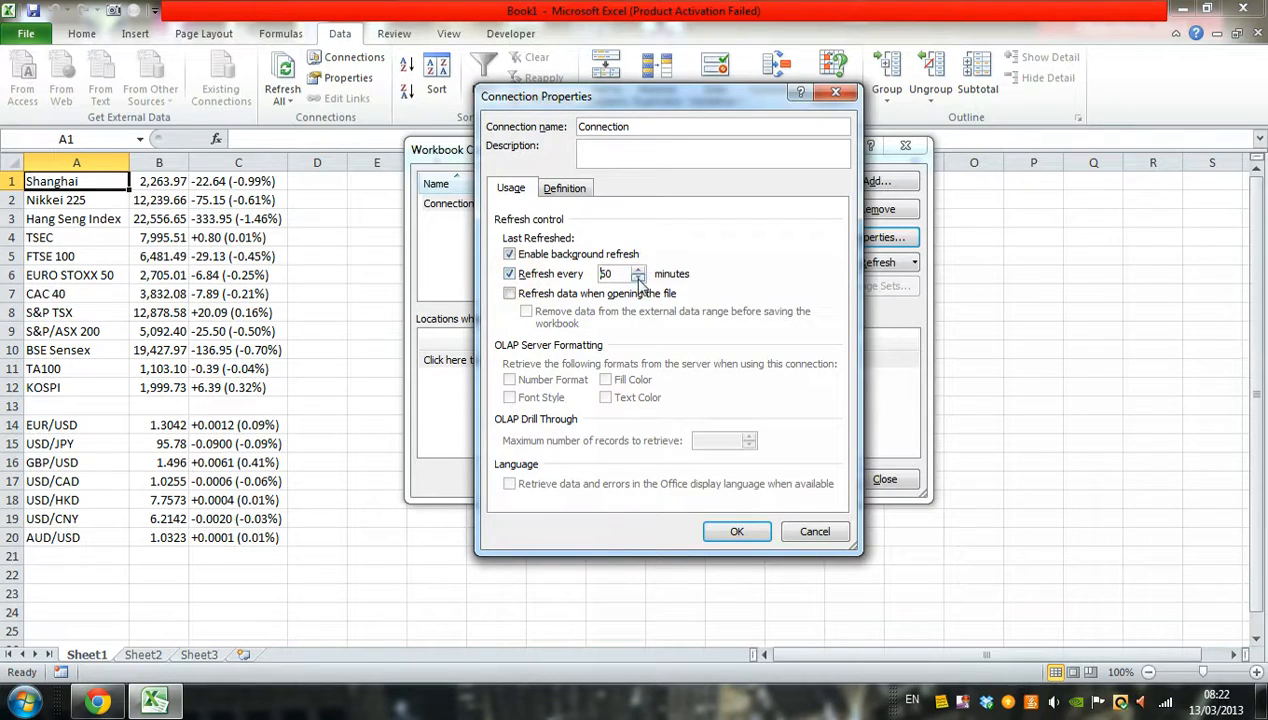
{"action": "left_click", "coordinate": [638, 270]}
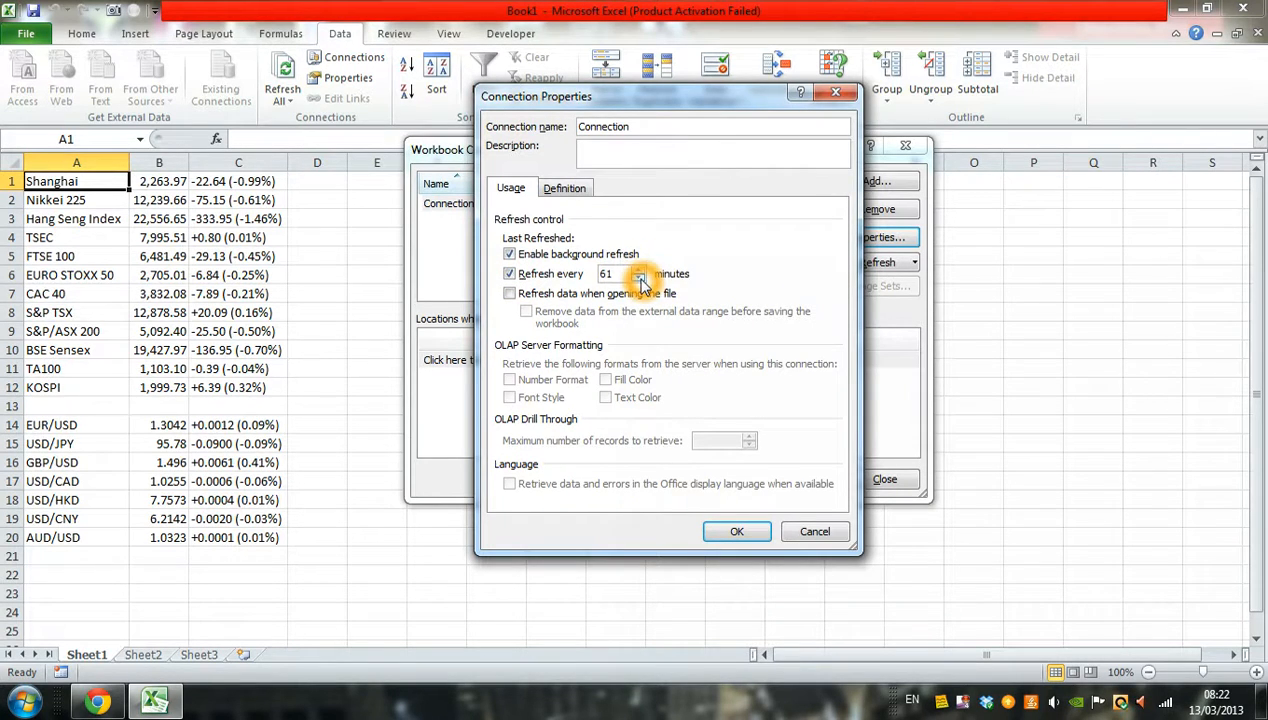
{"action": "left_click", "coordinate": [639, 278]}
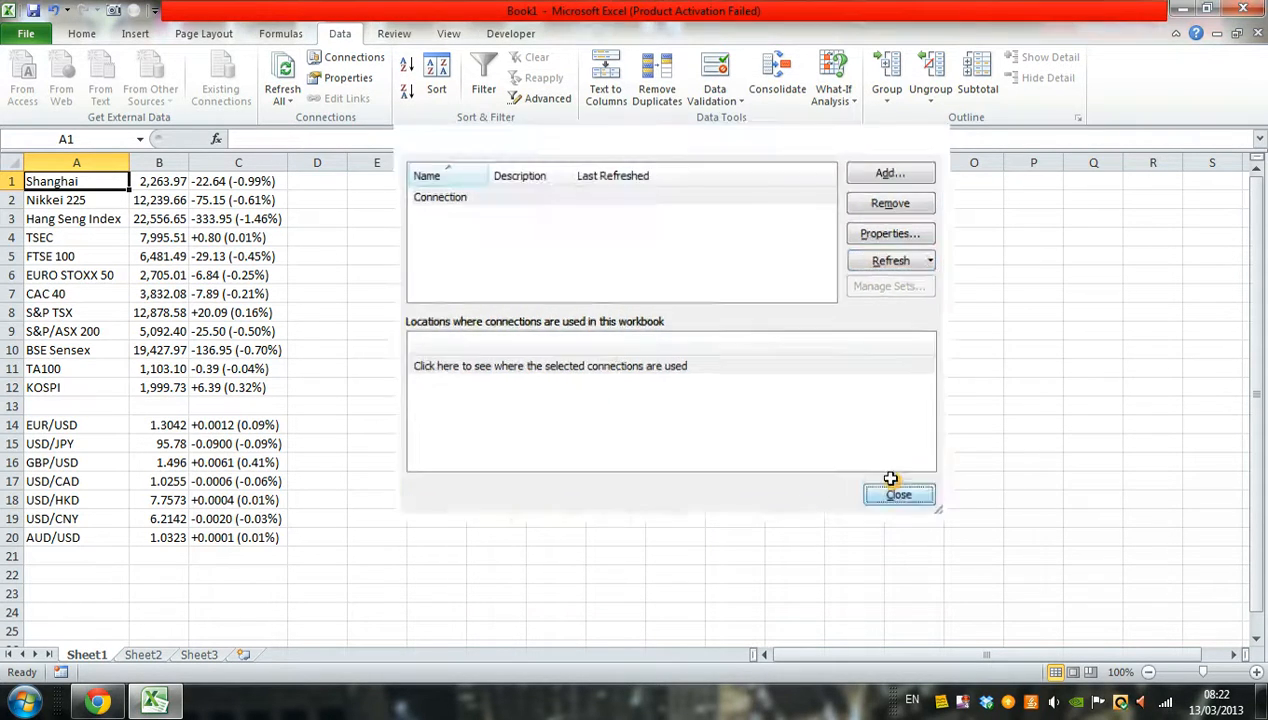
{"action": "left_click", "coordinate": [897, 494]}
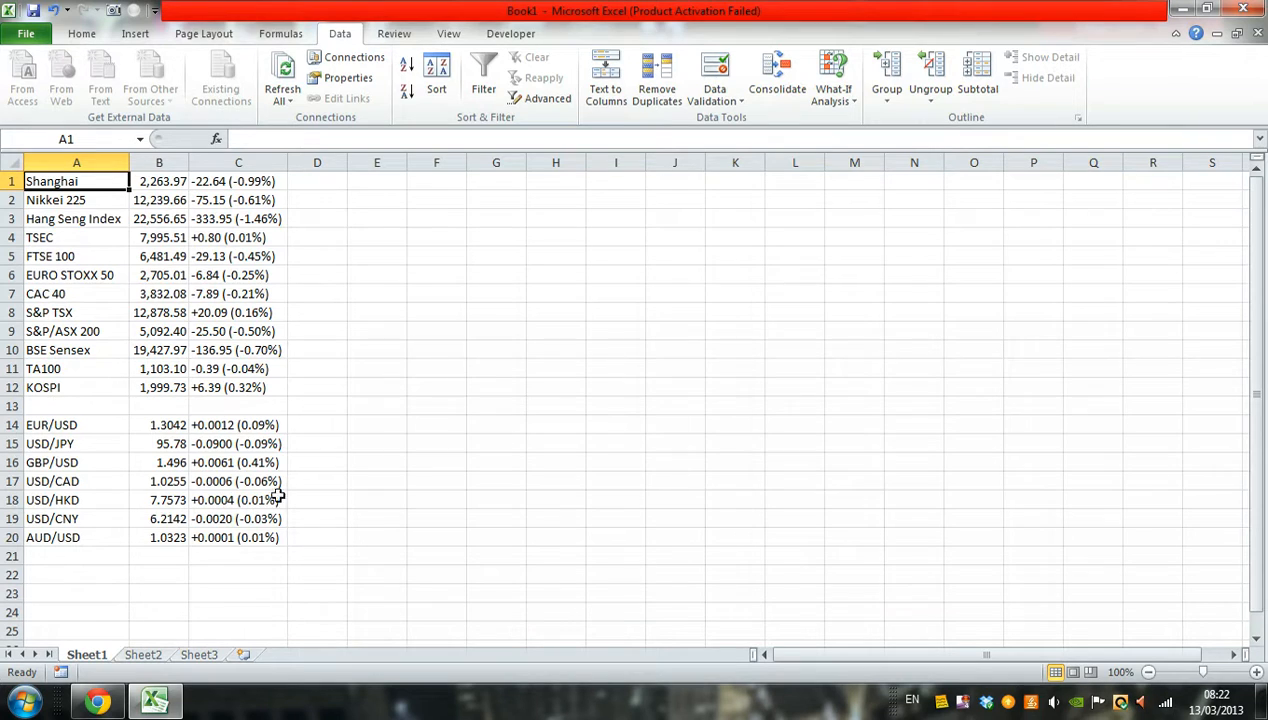
{"action": "mouse_move", "coordinate": [358, 353]}
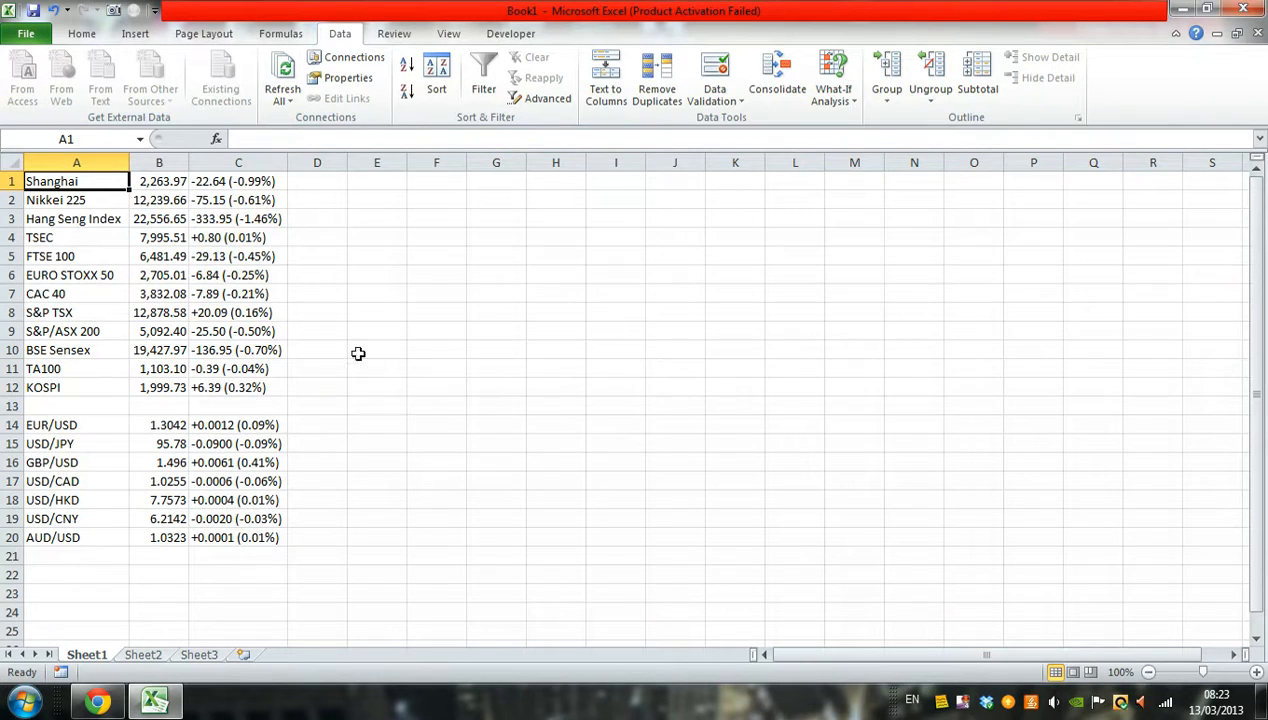
{"action": "mouse_move", "coordinate": [441, 522]}
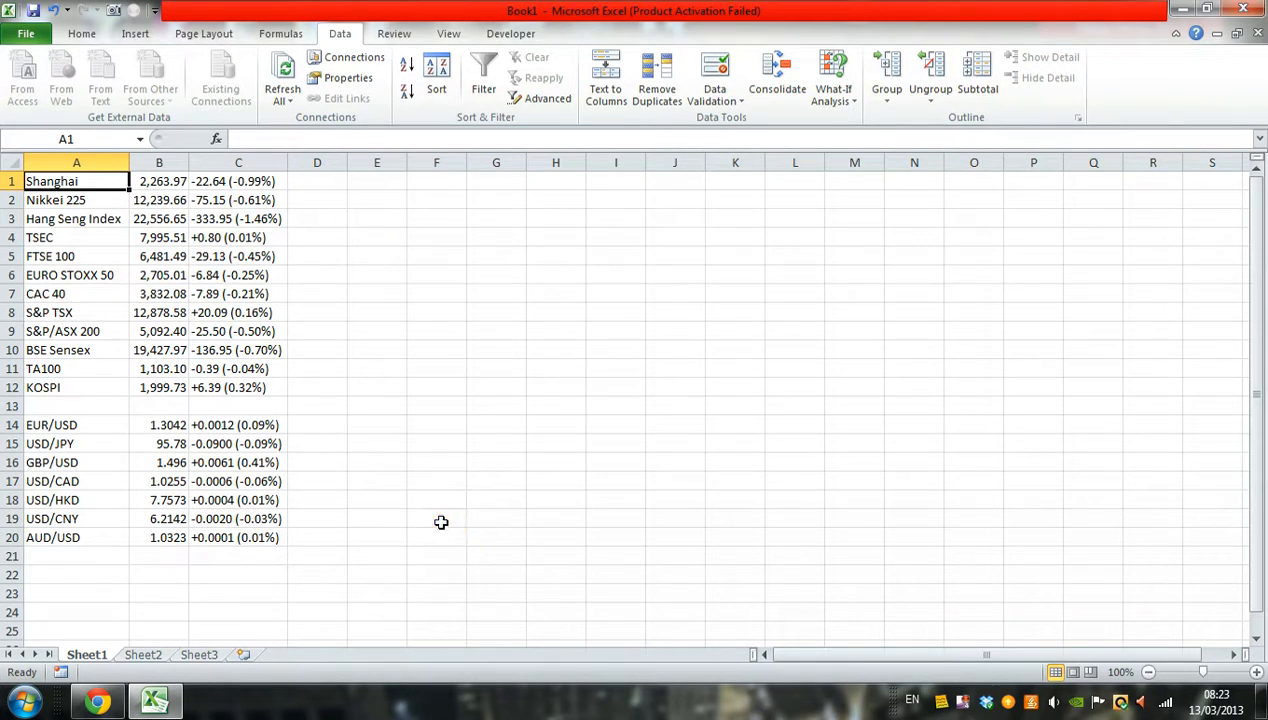
{"action": "mouse_move", "coordinate": [540, 481]}
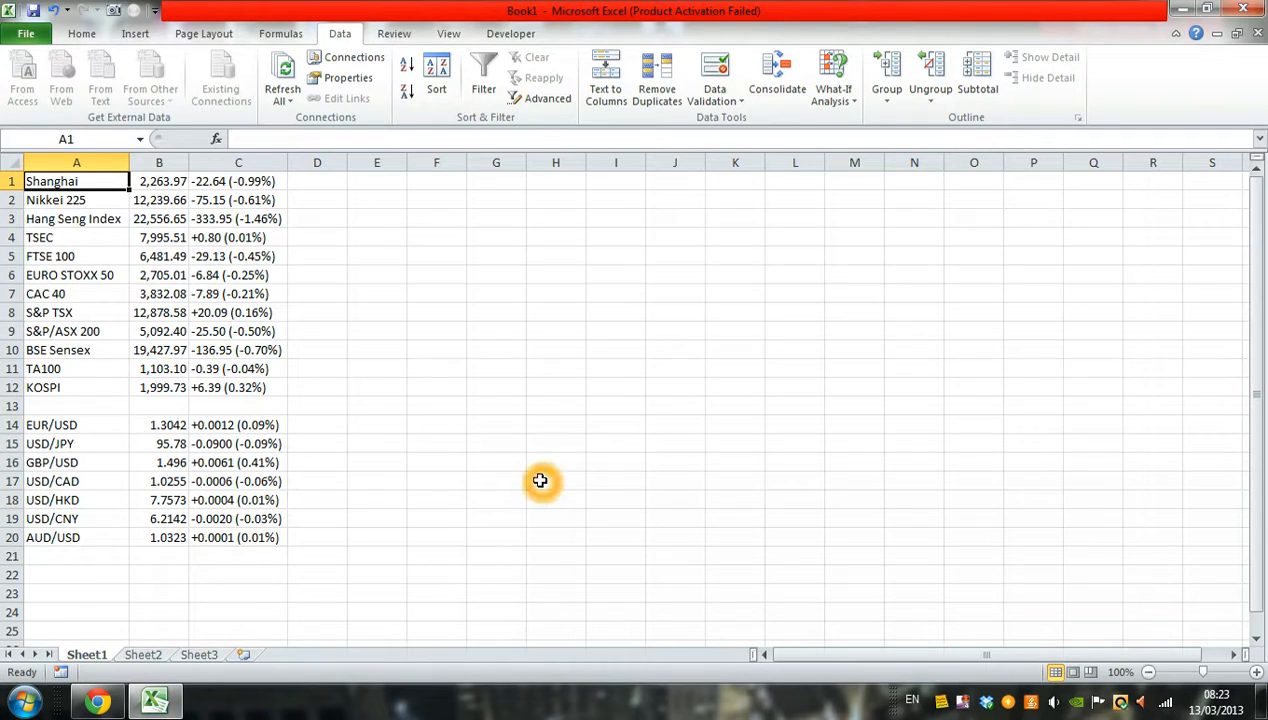